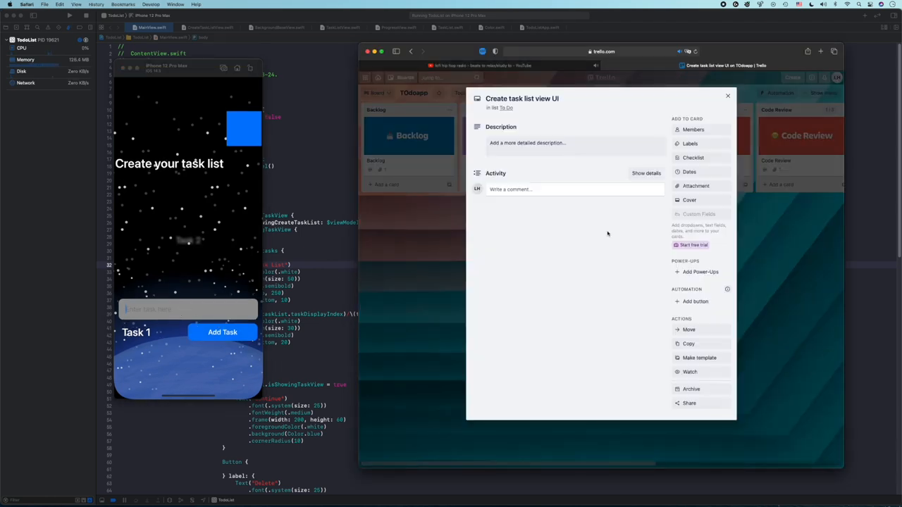
Step: Close the 'Create task list view UI' card to return to the TOdoapp board
{"action": "left_click", "coordinate": [728, 95]}
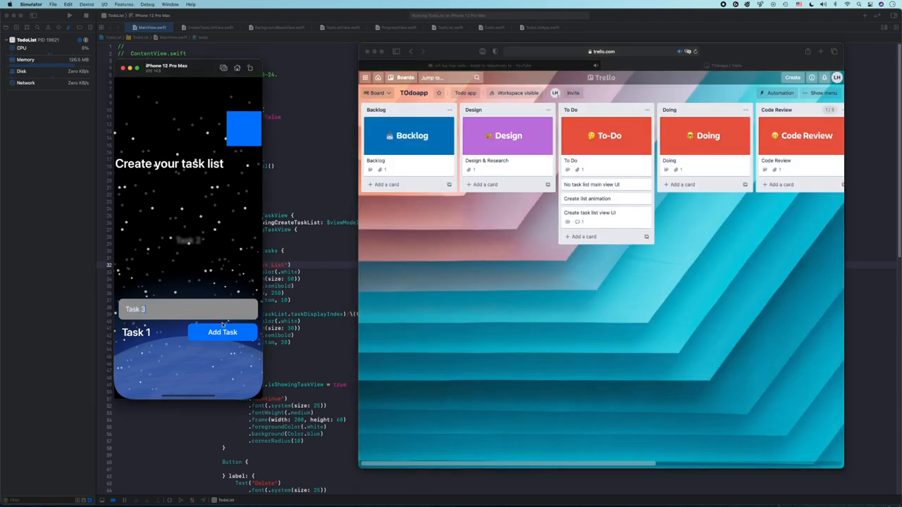